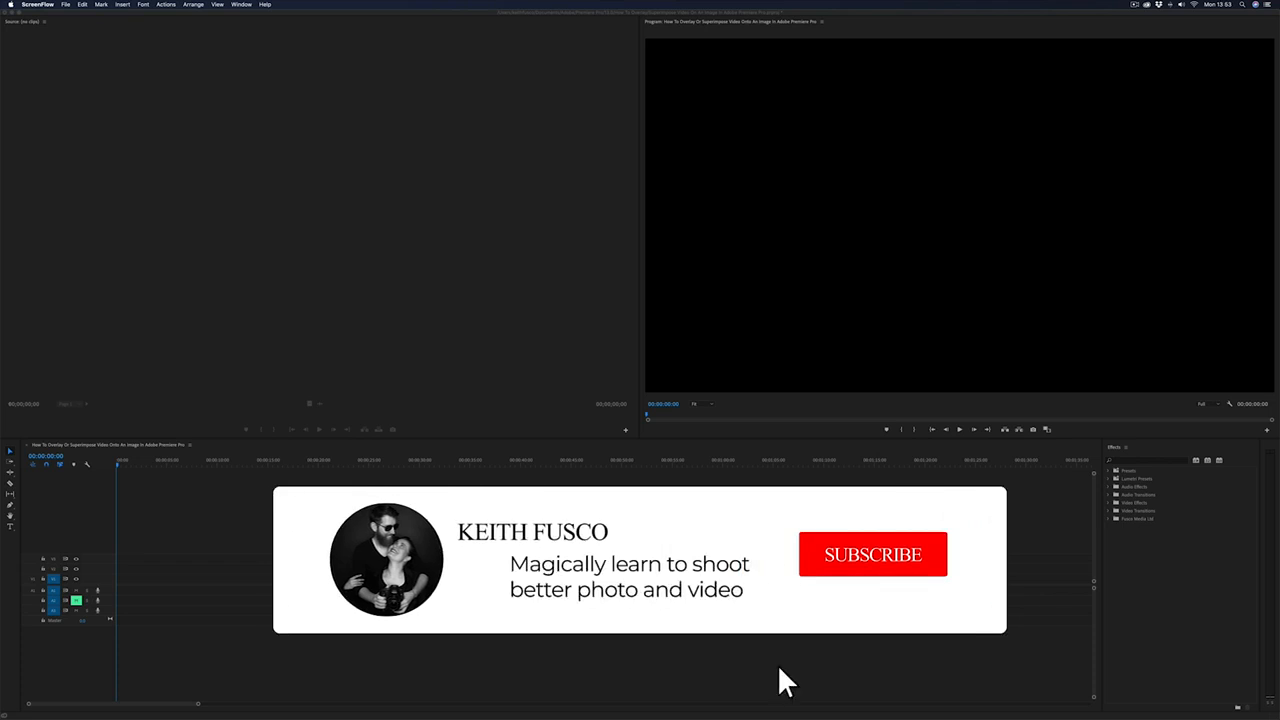
- Place the laptop photo on V2 and the screen recording on V3
click(872, 554)
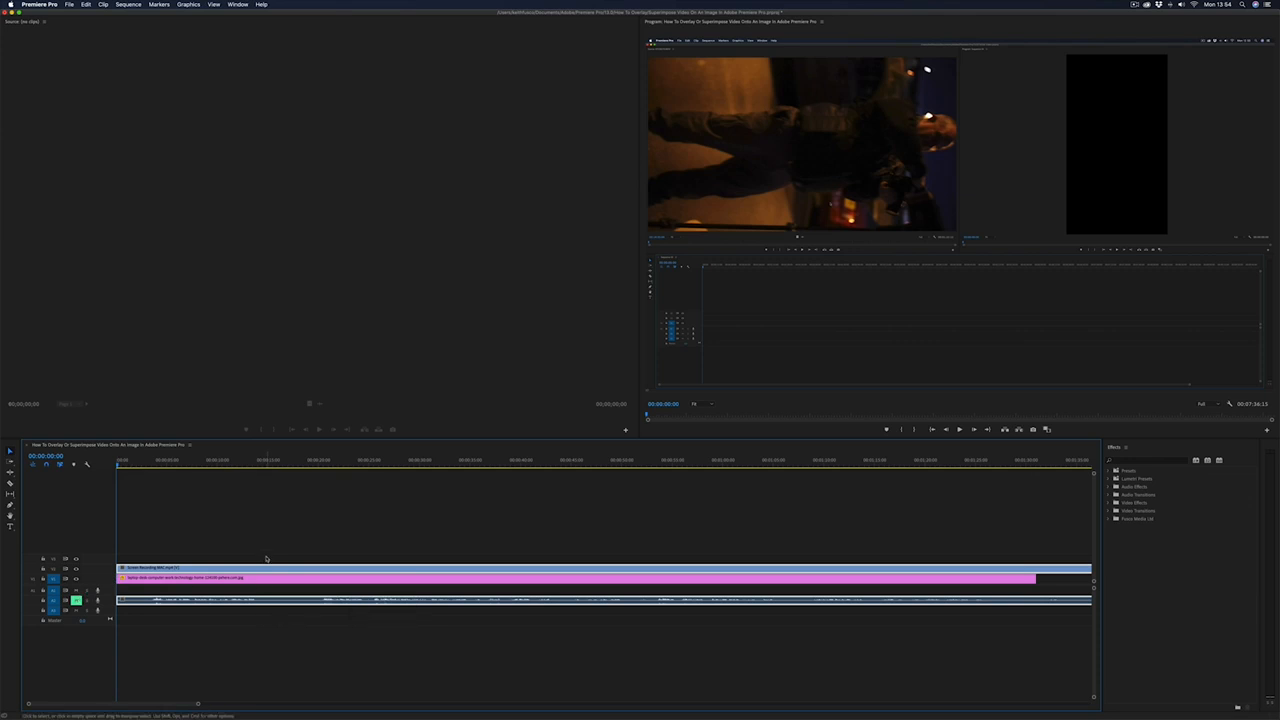
mouse_move(916, 237)
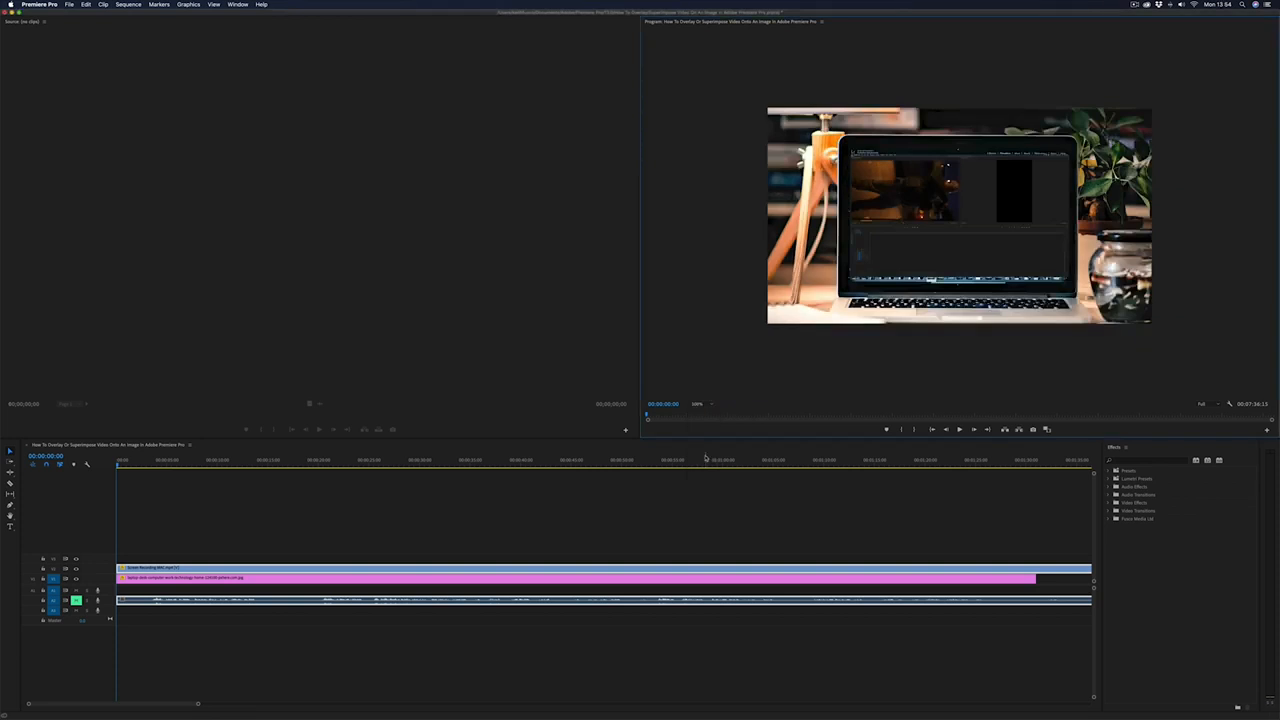
- Reduce the screen recording's Scale and Position to fit the laptop screen
click(698, 404)
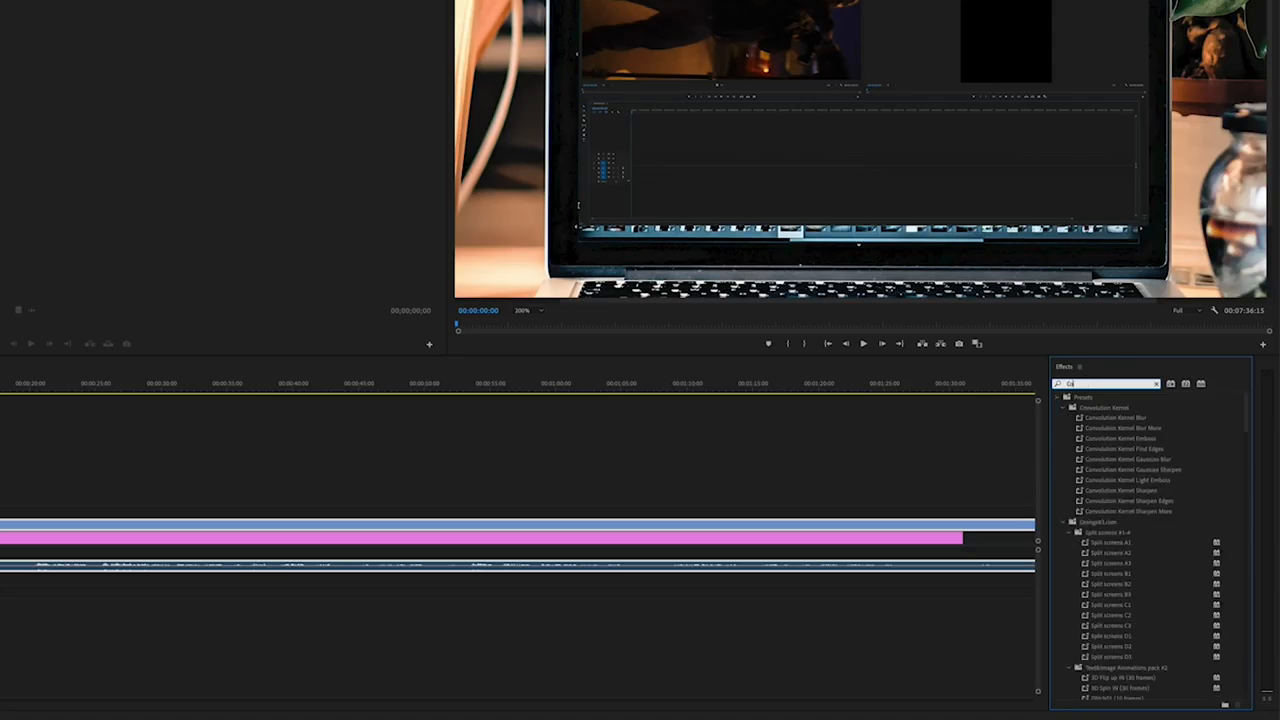
- Search the Effects panel for 'Corner Pin'
text(Corner Pin)
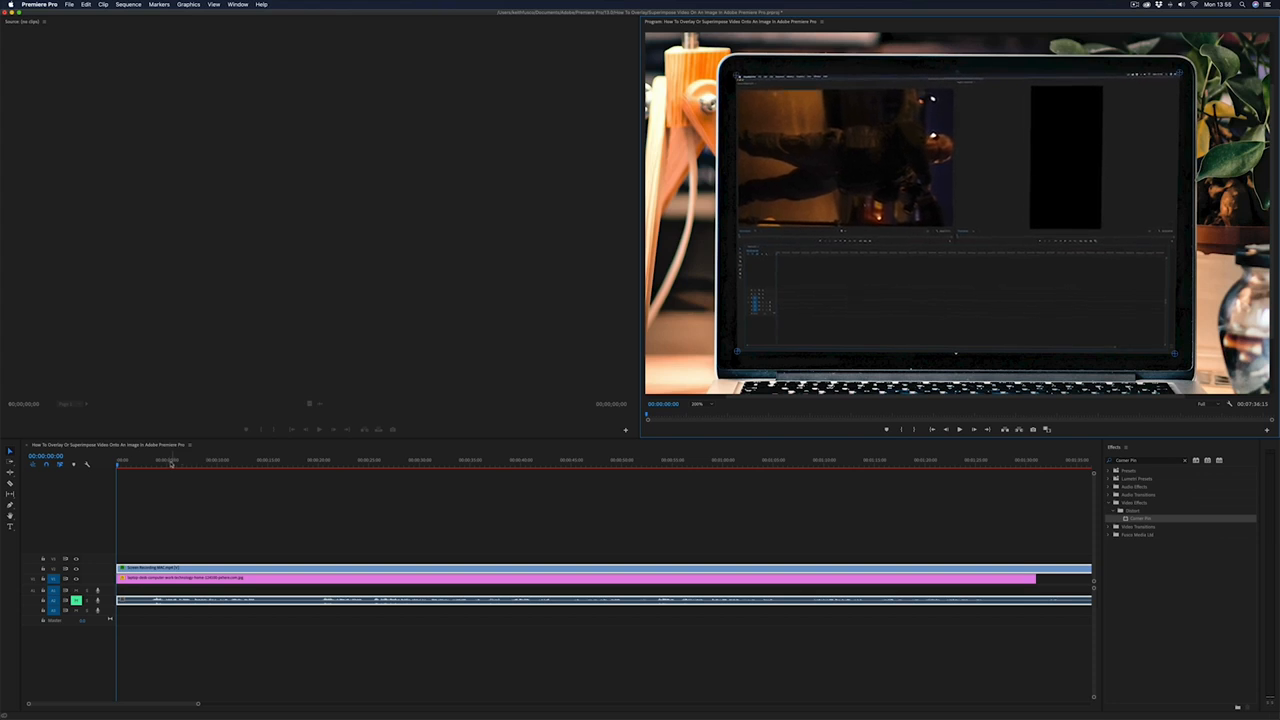
- Cue the sequence about five seconds in after corner-pinning the screen recording
click(697, 404)
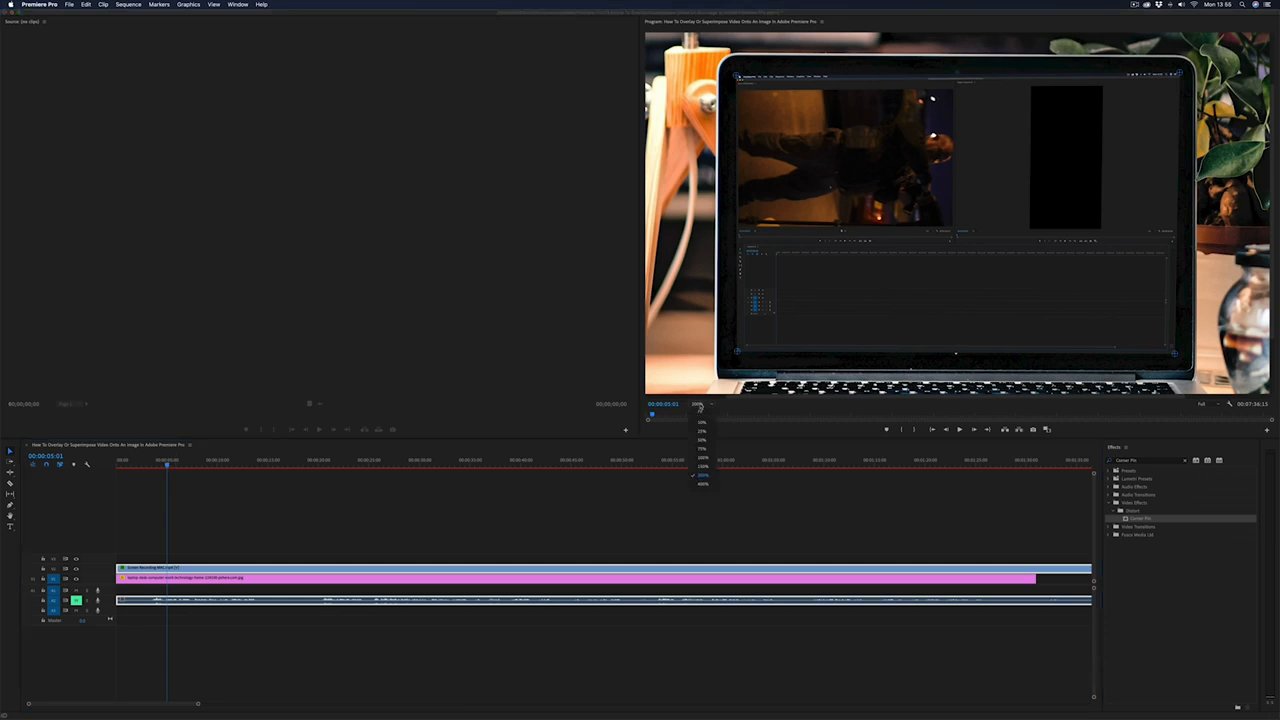